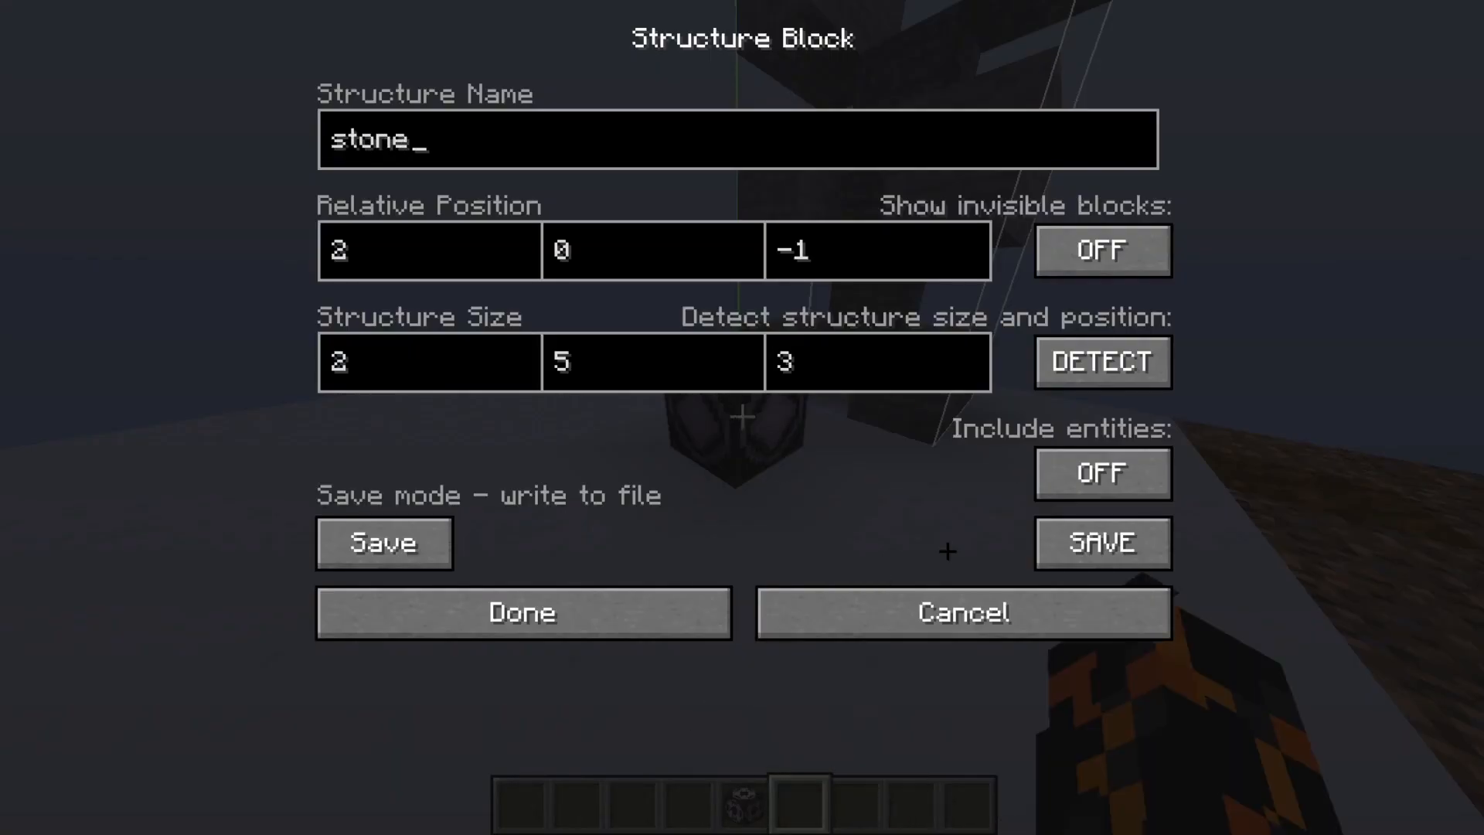
Step: Name the structure 'stonething' in the structure block's save field
{"action": "type", "text": "thing"}
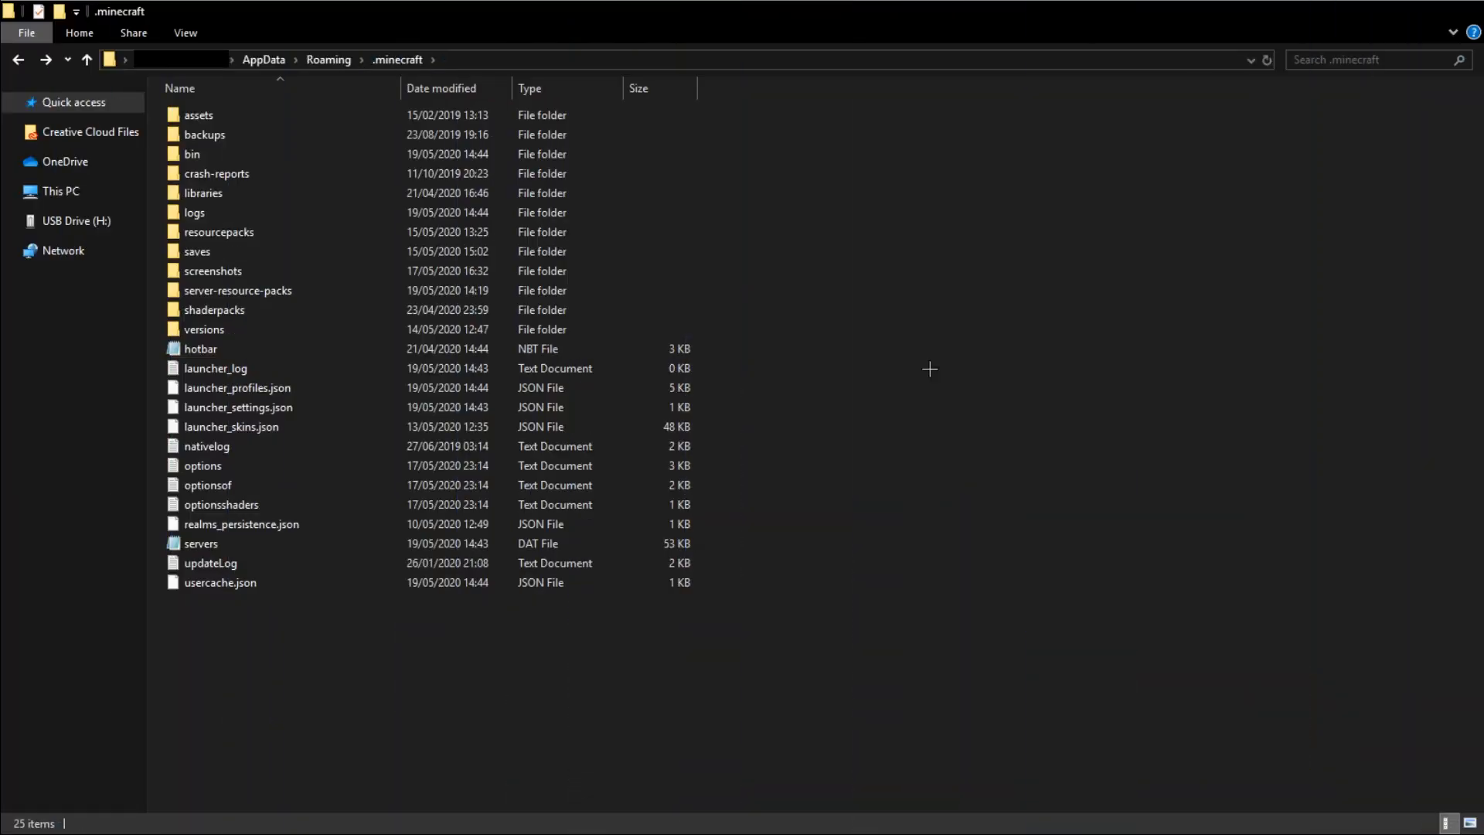
Step: Navigate saves > SCIENCE > generated > minecraft > structures to list the saved NBT files
{"action": "left_click", "coordinate": [196, 250]}
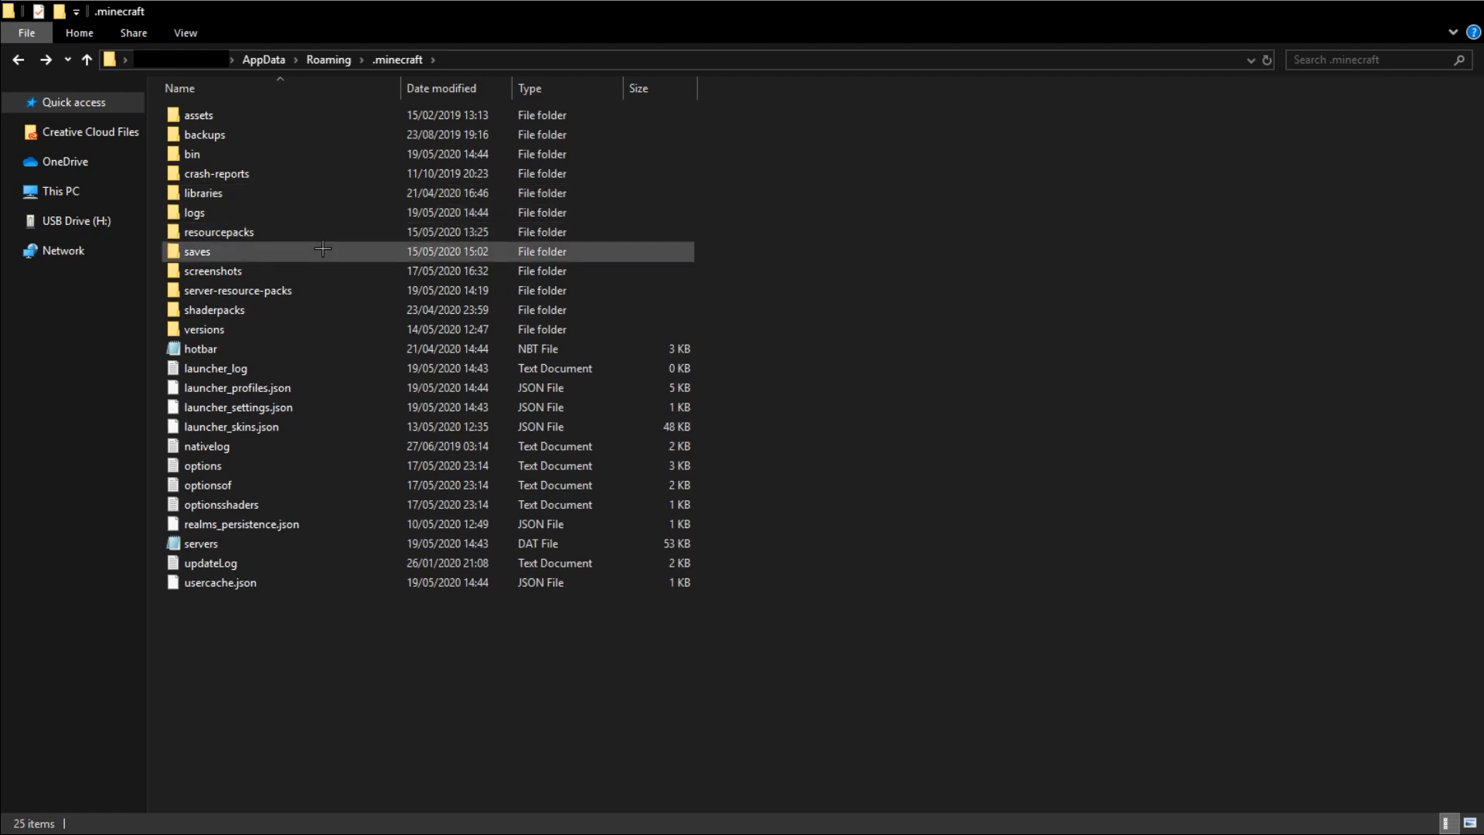
{"action": "double_click", "coordinate": [196, 250]}
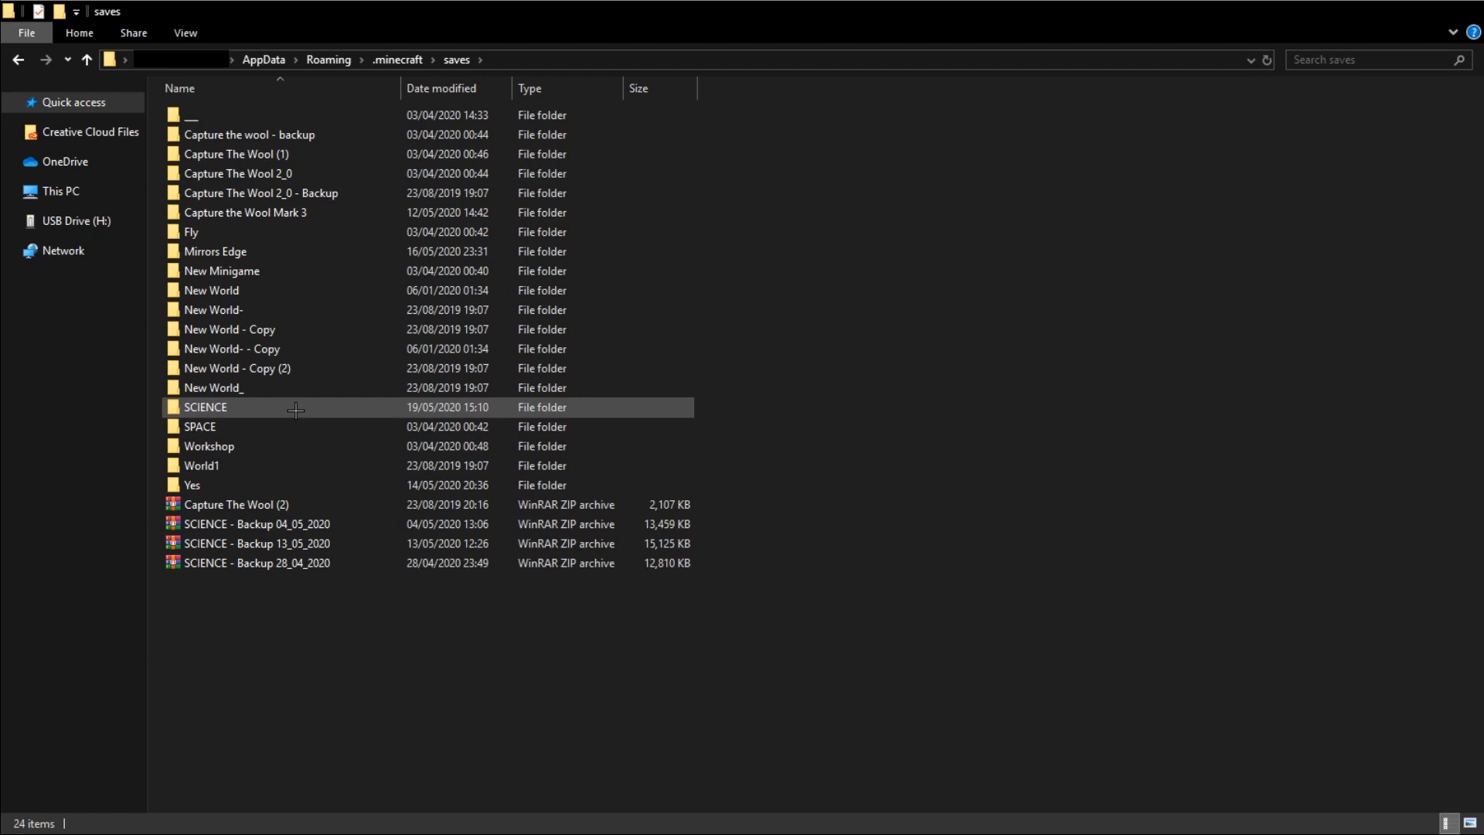
{"action": "double_click", "coordinate": [204, 406]}
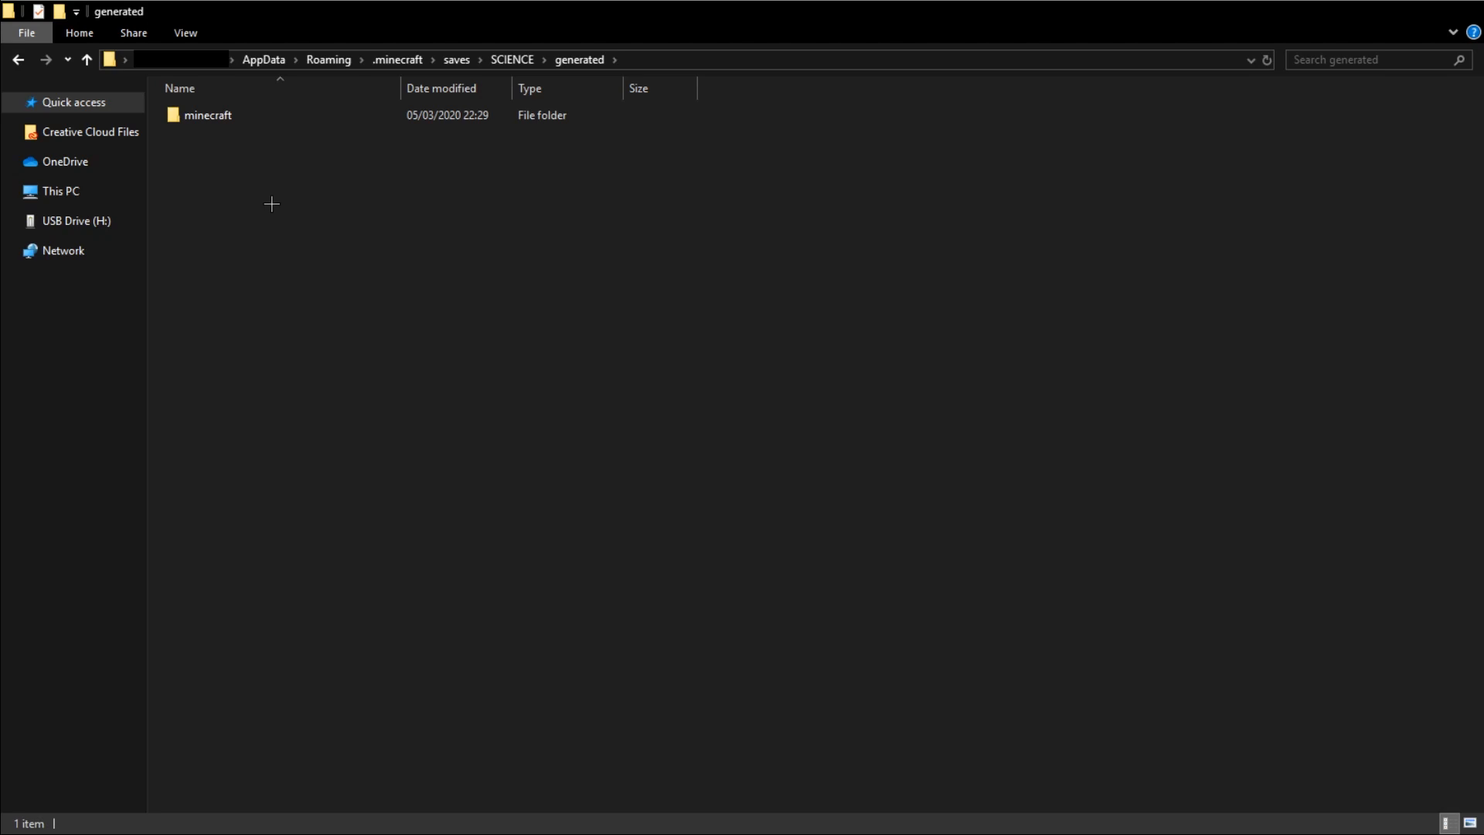
{"action": "double_click", "coordinate": [208, 115]}
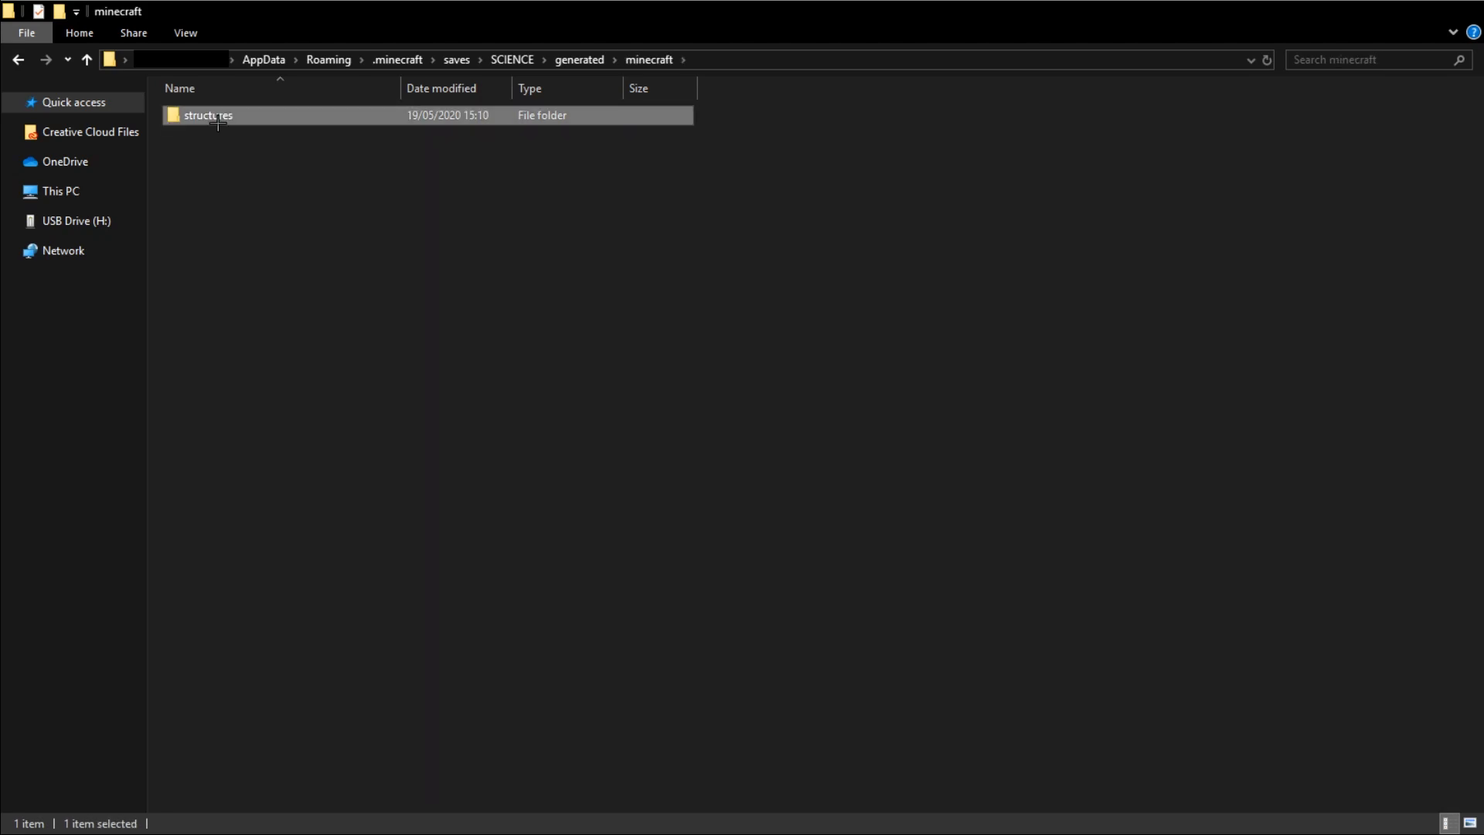
{"action": "double_click", "coordinate": [206, 114]}
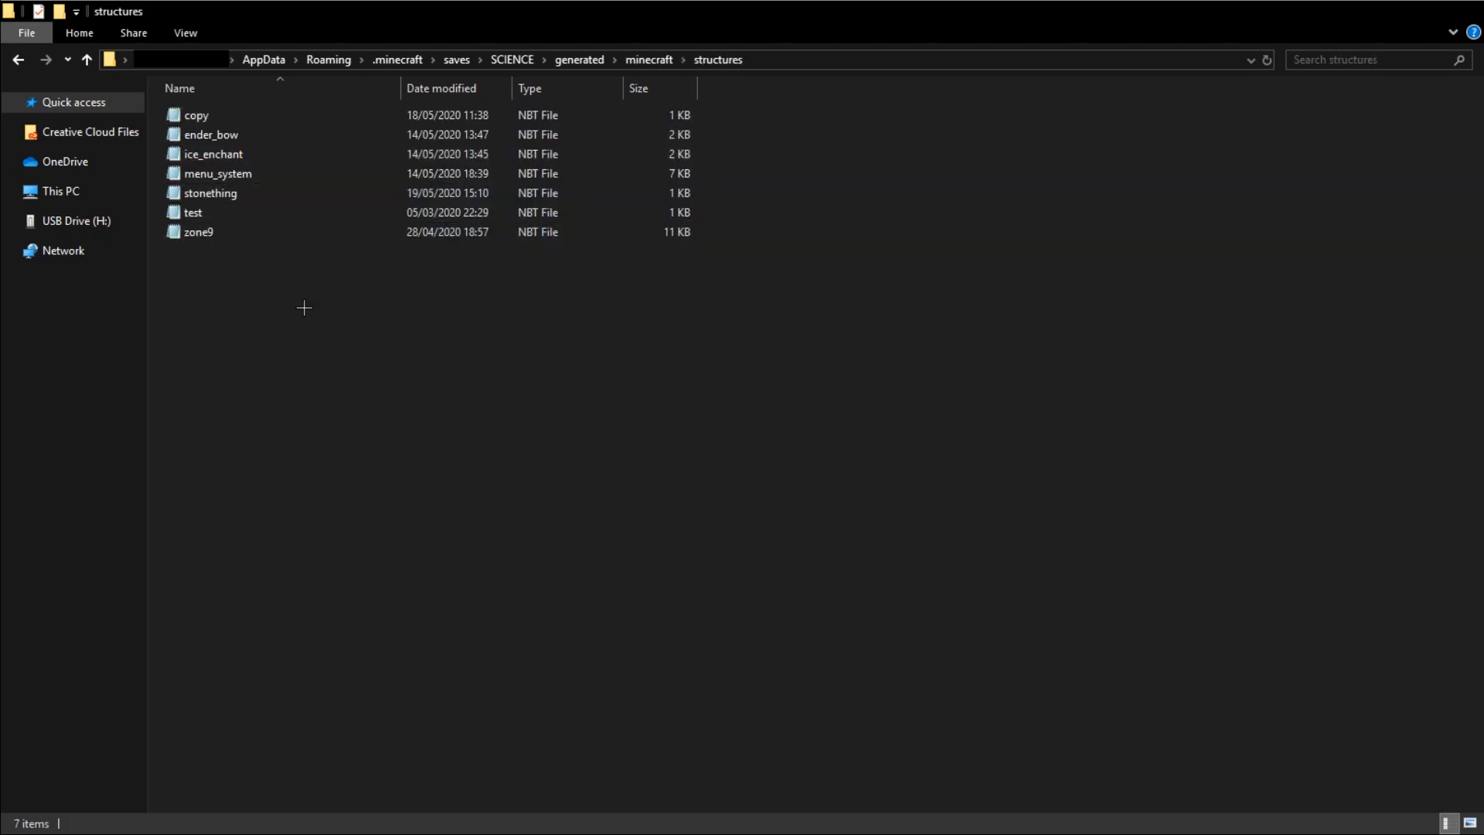
Step: Copy stonething.nbt and return to the saves folder of worlds
{"action": "left_click", "coordinate": [211, 193]}
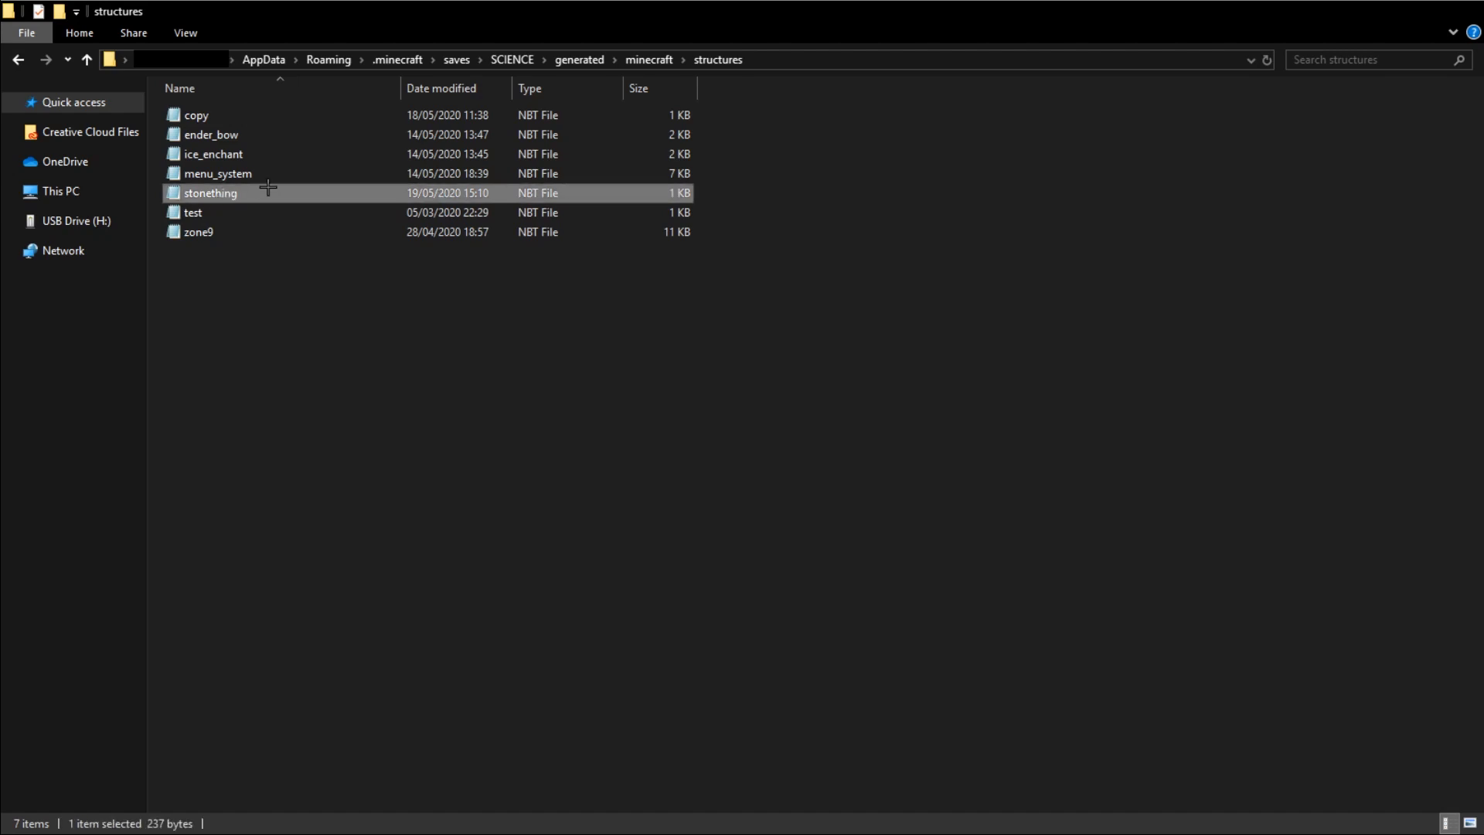
{"action": "mouse_move", "coordinate": [232, 194]}
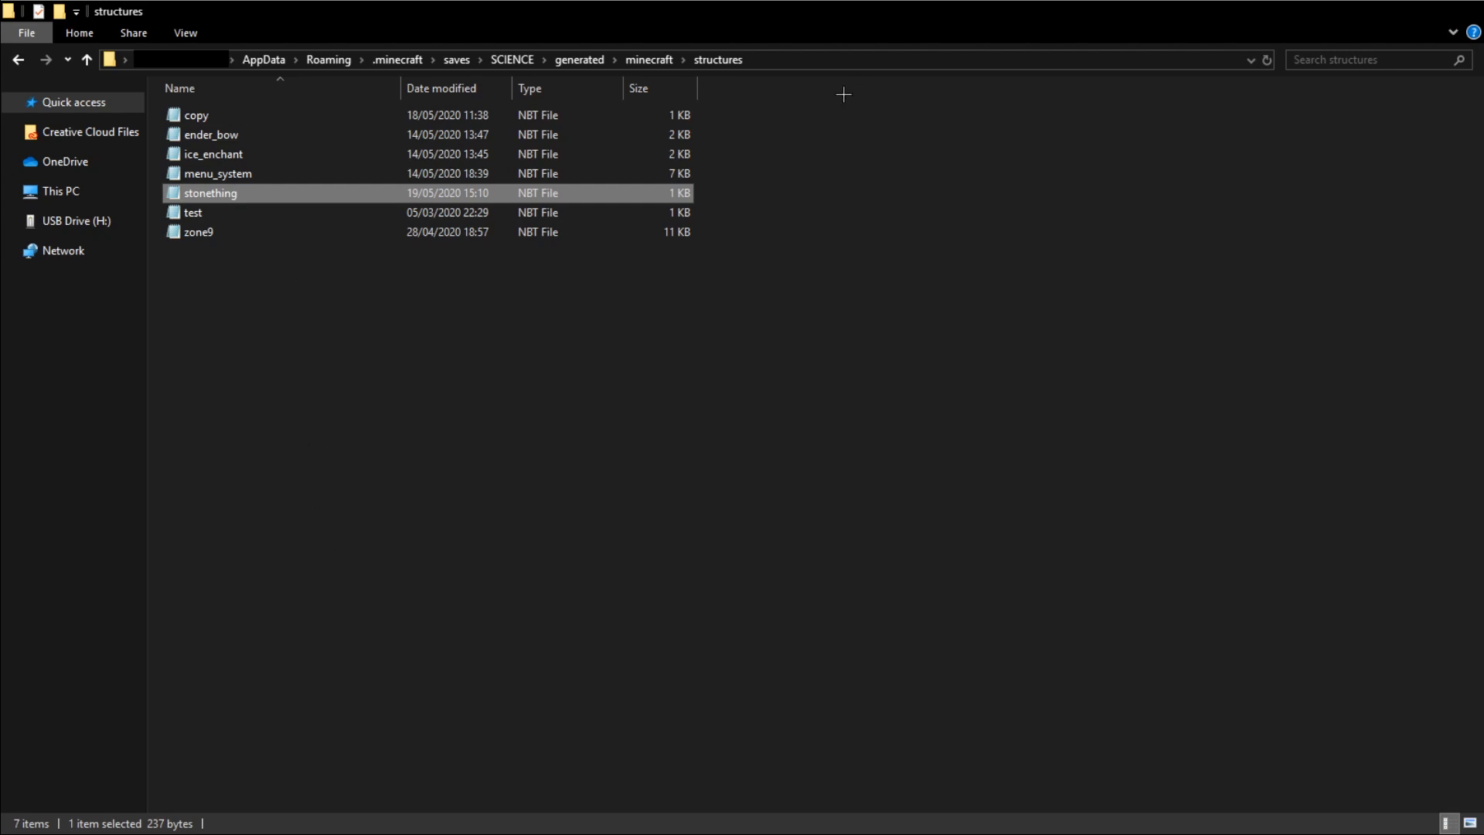
{"action": "left_click", "coordinate": [458, 60]}
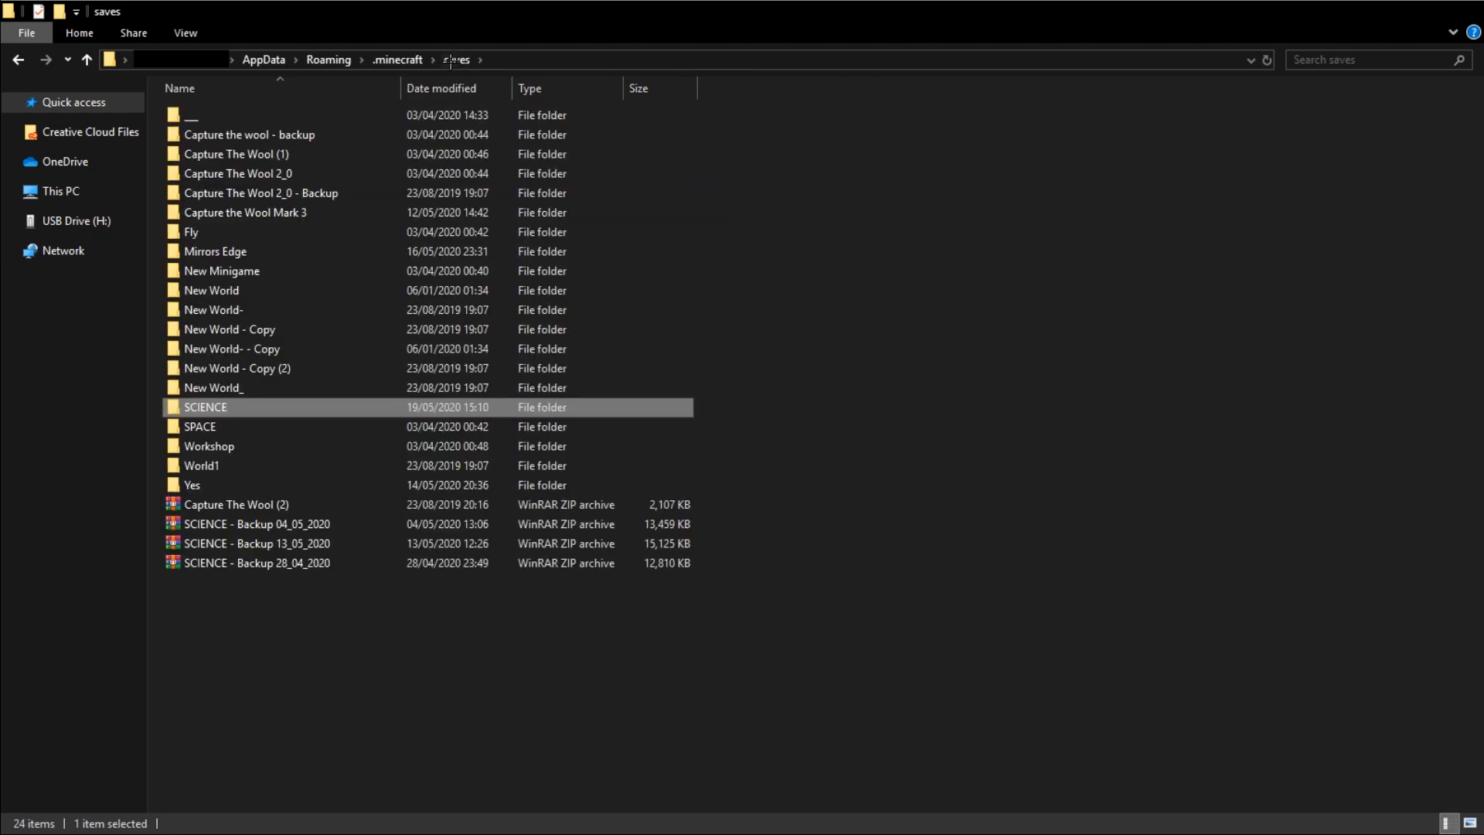
Step: Paste stonething.nbt into the Yes world's generated minecraft structures folder
{"action": "double_click", "coordinate": [191, 484]}
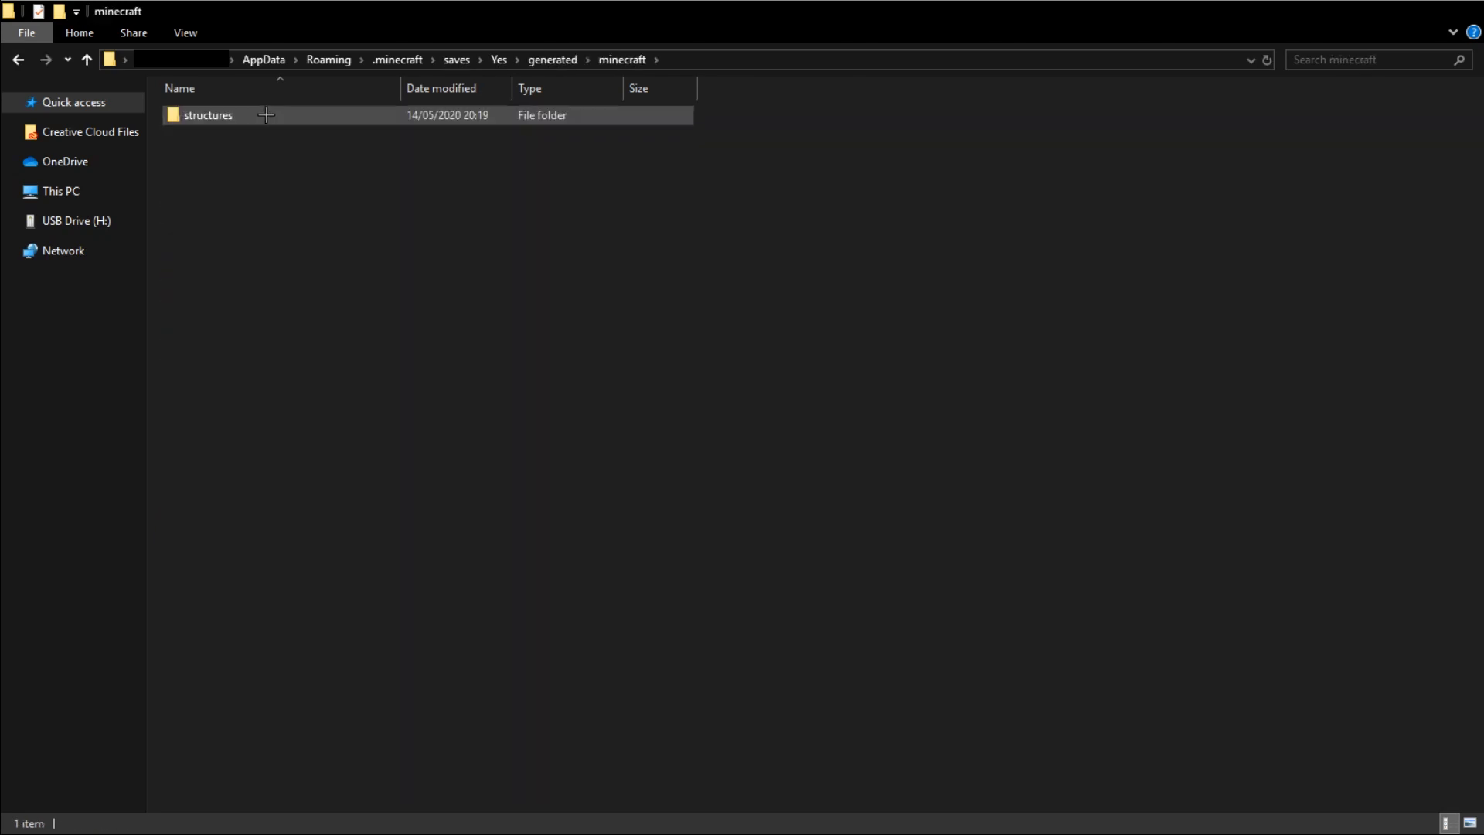
{"action": "double_click", "coordinate": [207, 115]}
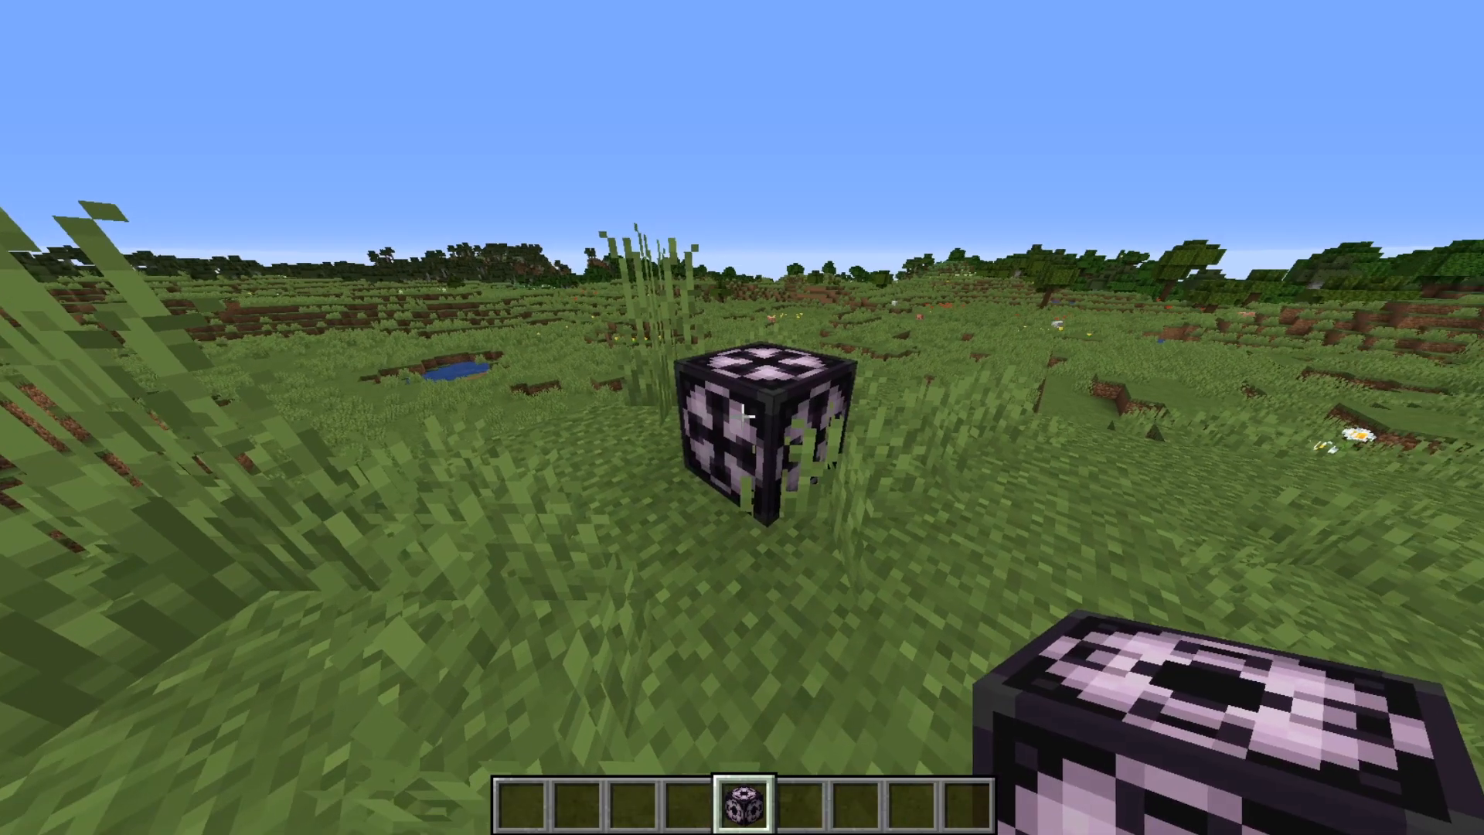
Step: Load 'stonething' from the structure block into the Yes world
{"action": "right_click", "coordinate": [766, 435]}
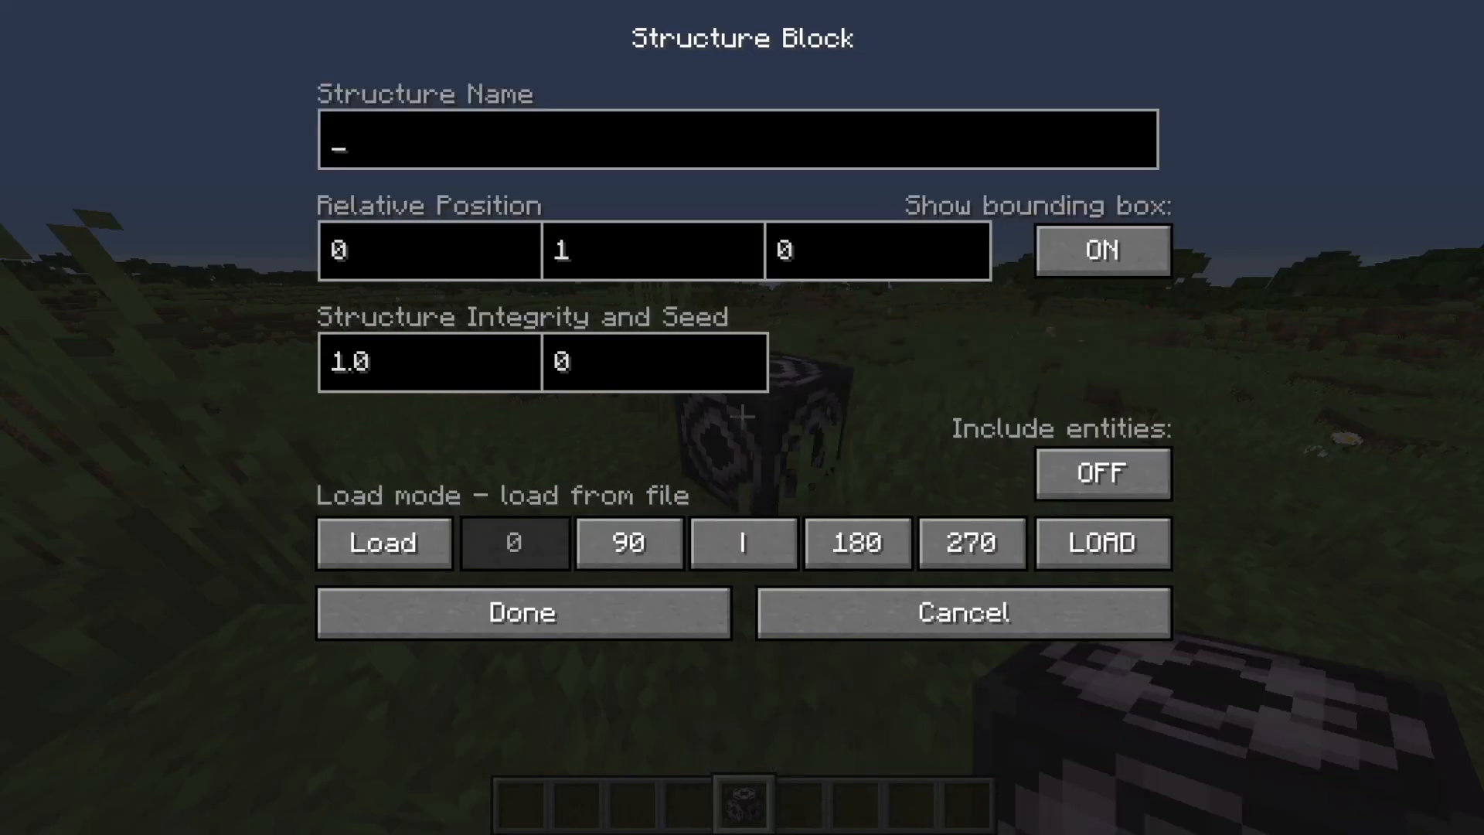
{"action": "type", "text": "stonething"}
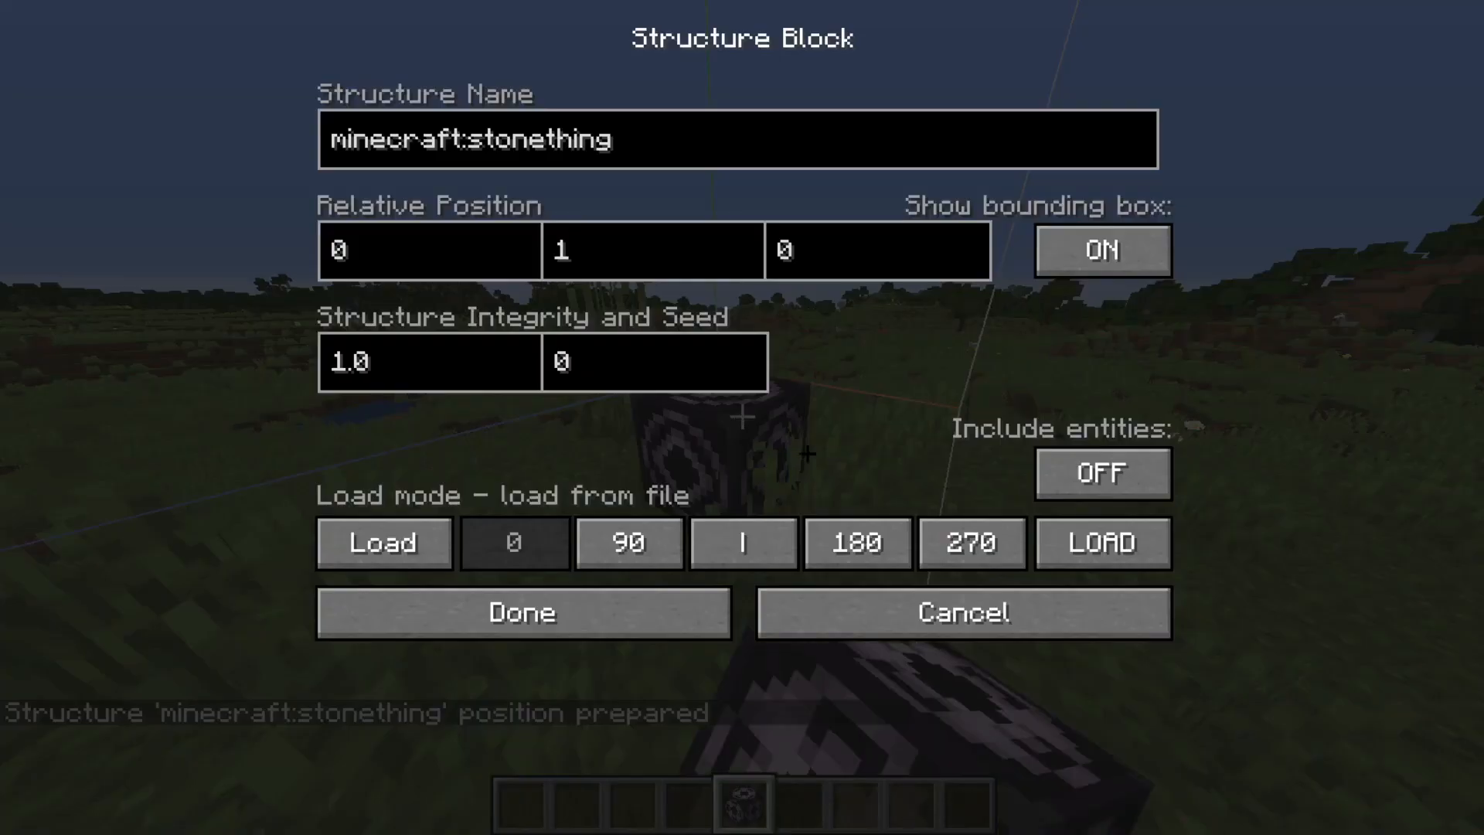
{"action": "left_click", "coordinate": [1101, 543]}
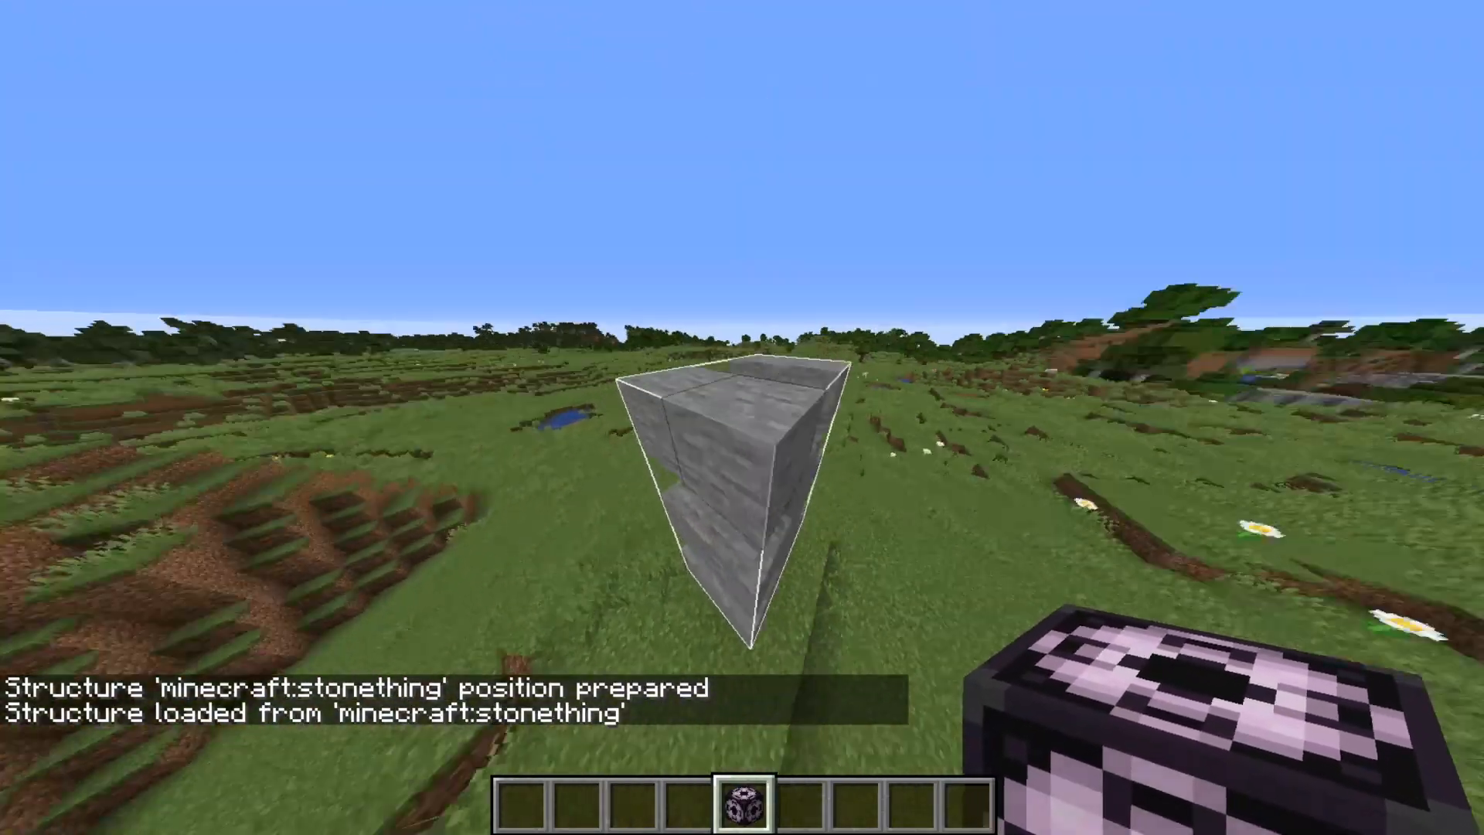